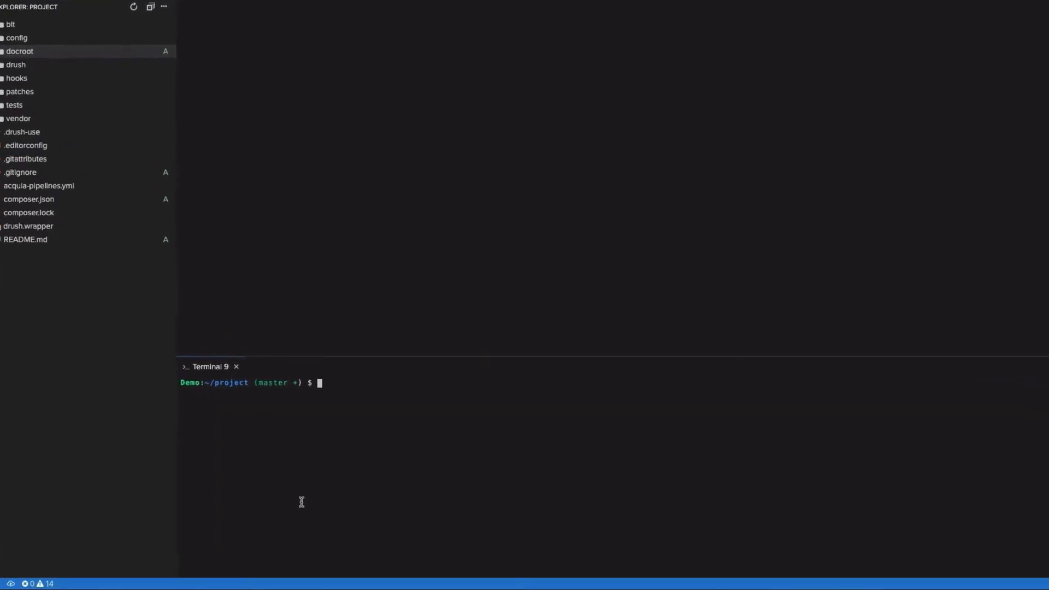
text(acli)
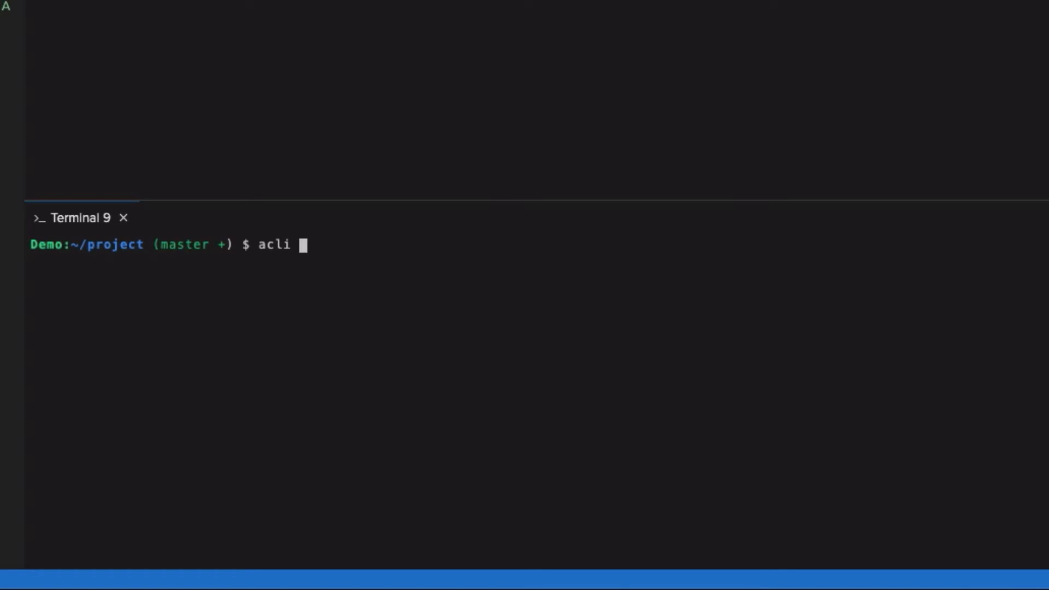
text(ide:php)
text(php -v)
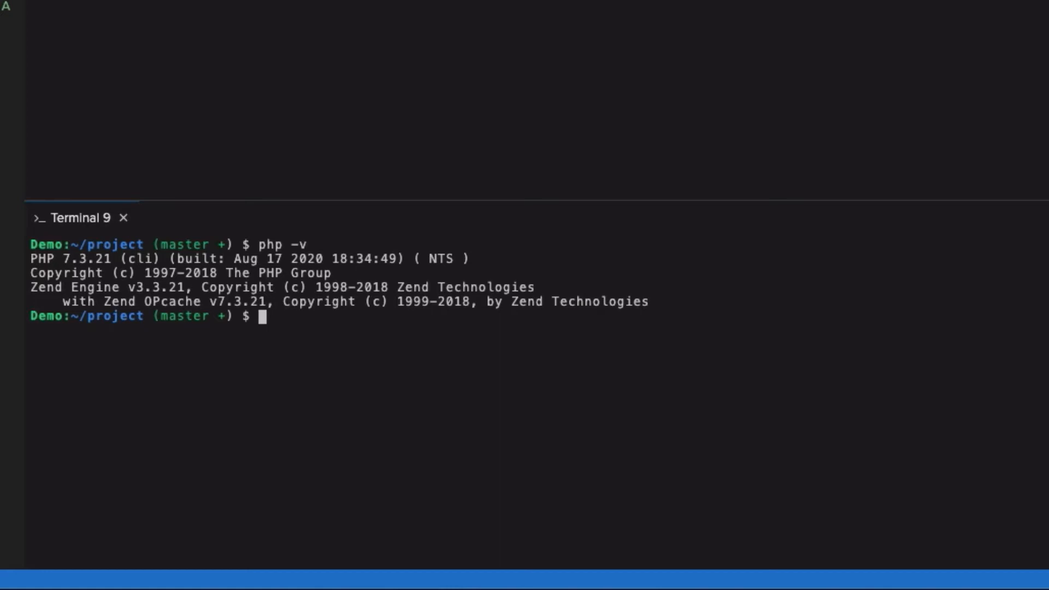
text(acli)
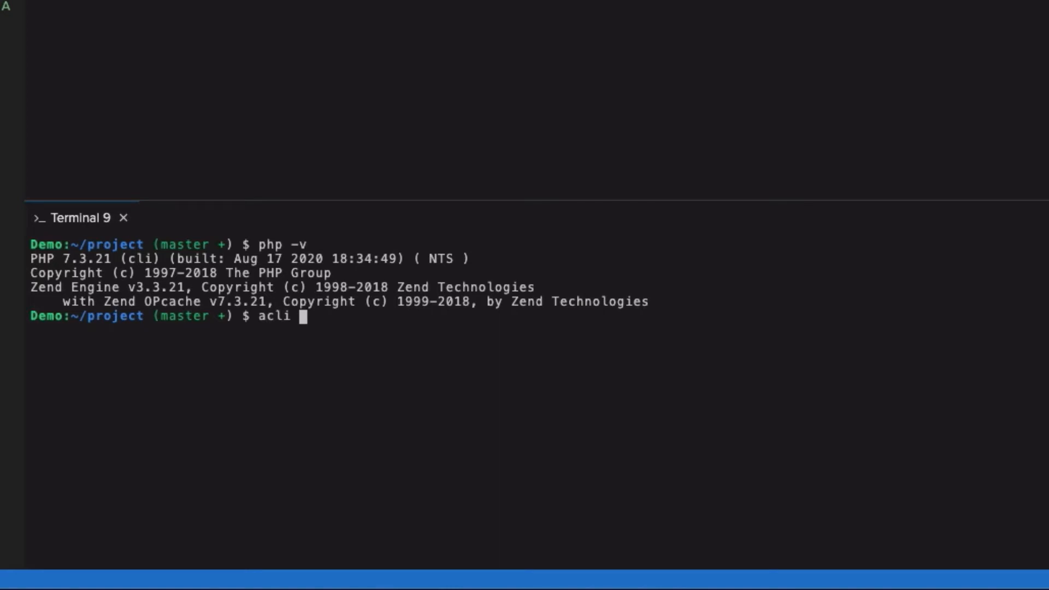
text(ide:p)
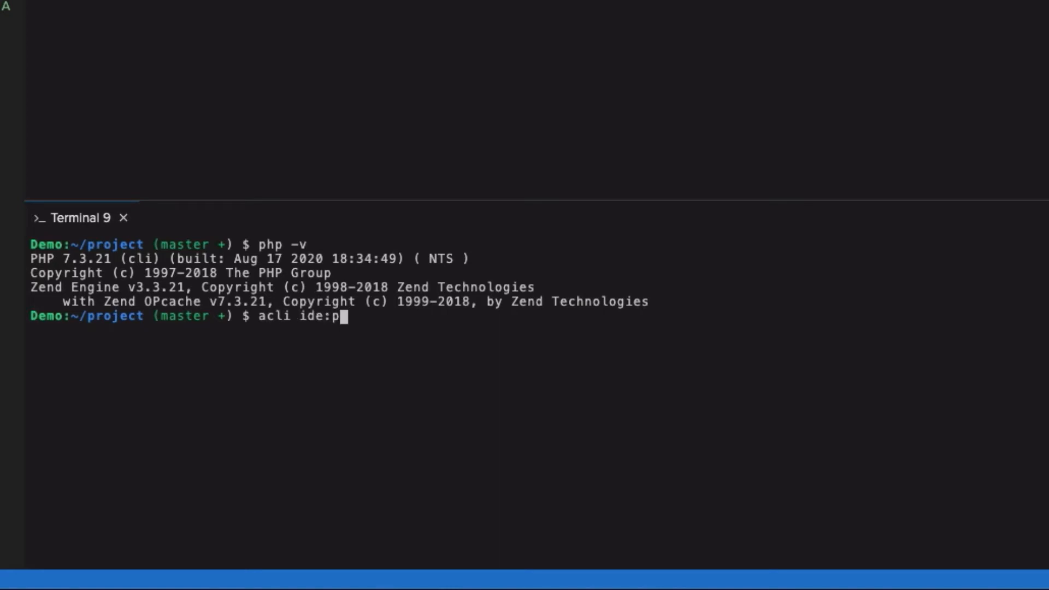
text(hp 7.4)
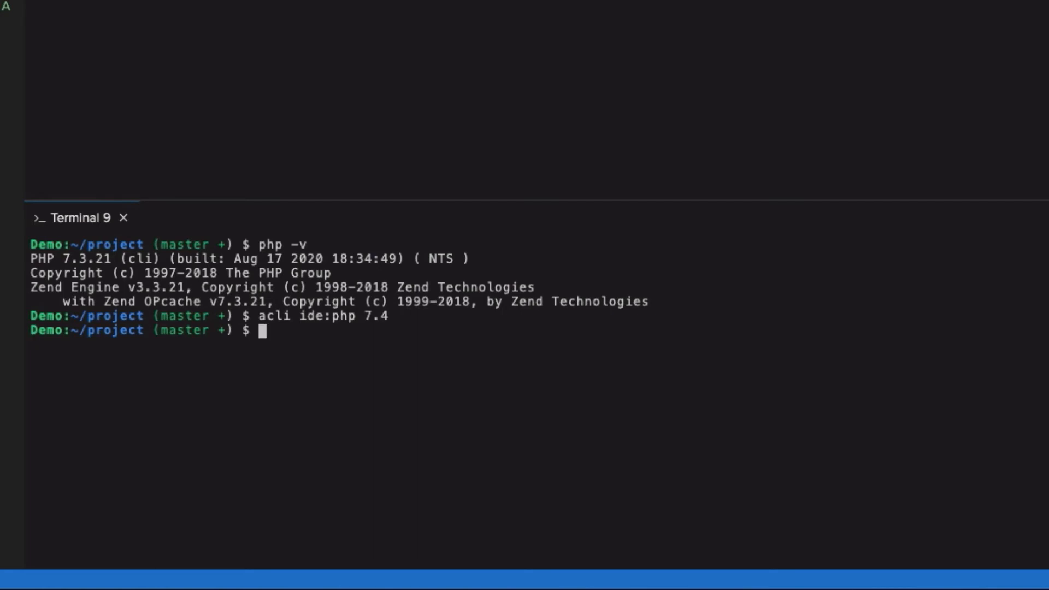
text(php -v)
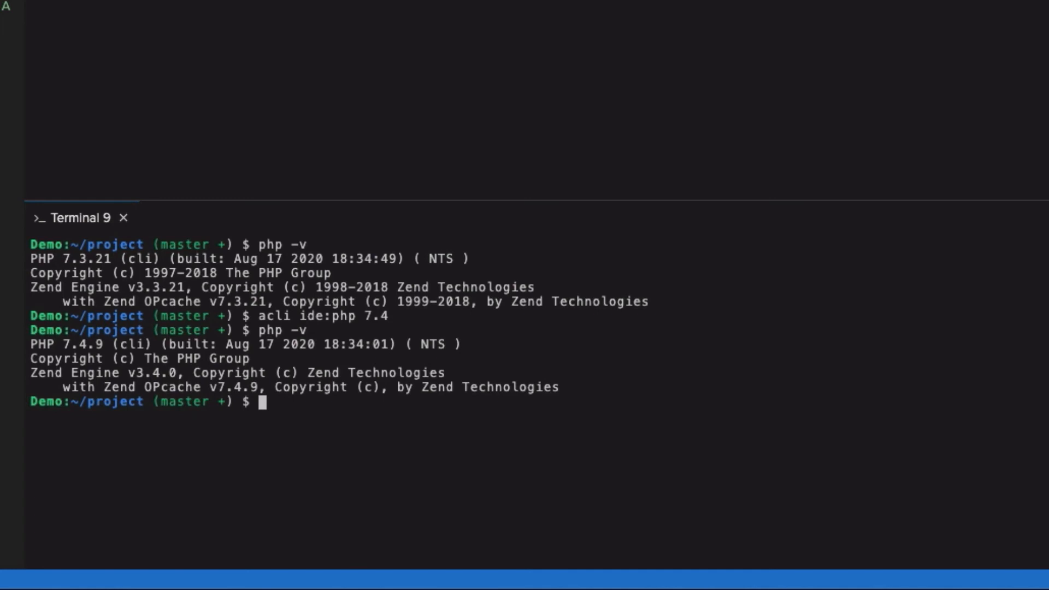
mouse_move(105, 83)
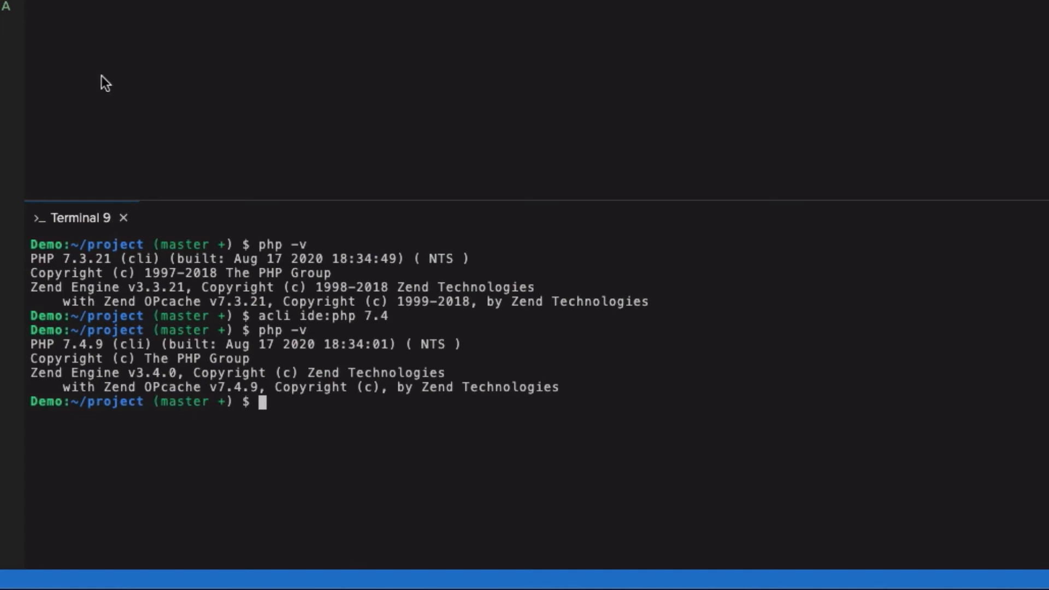